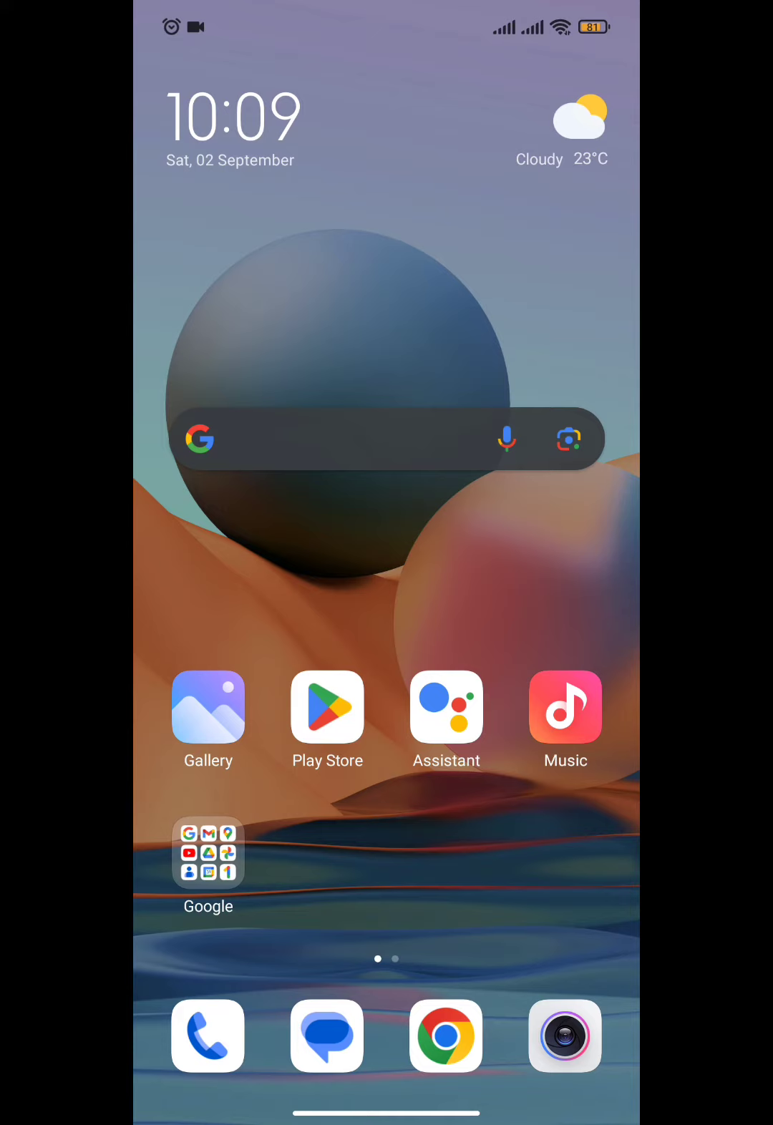
- Launch the Character.AI app from the second home screen page
scroll("left", 3)
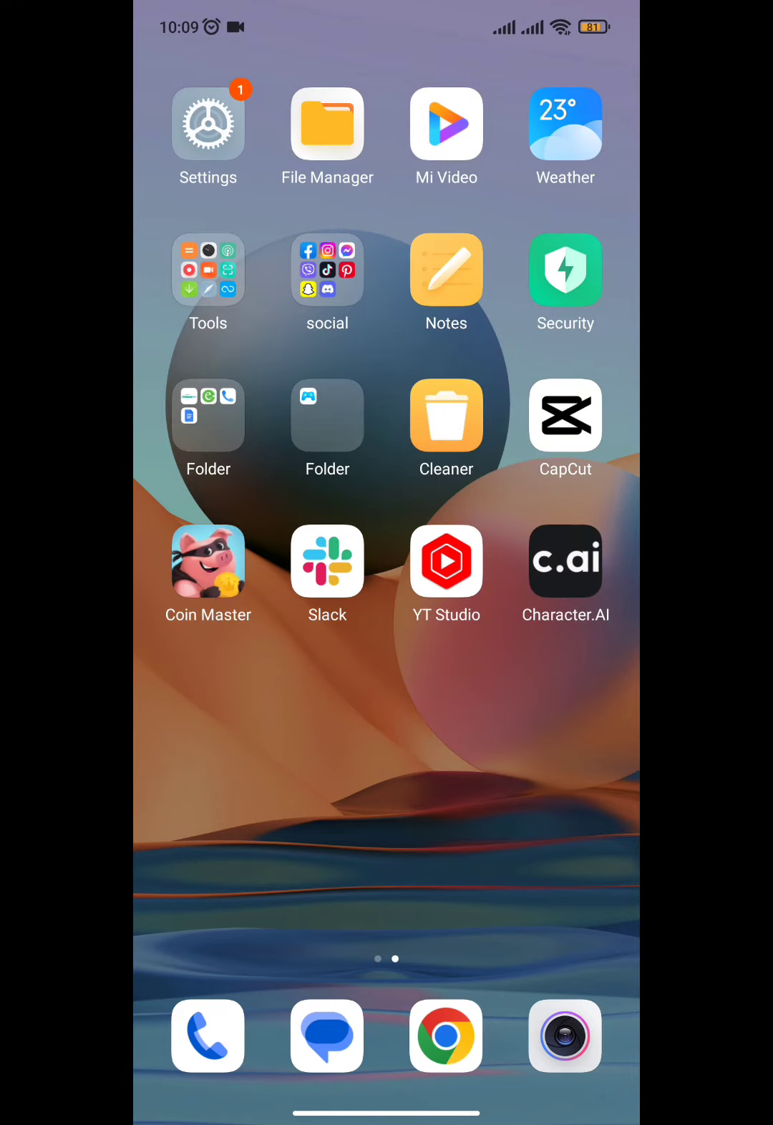
left_click(565, 562)
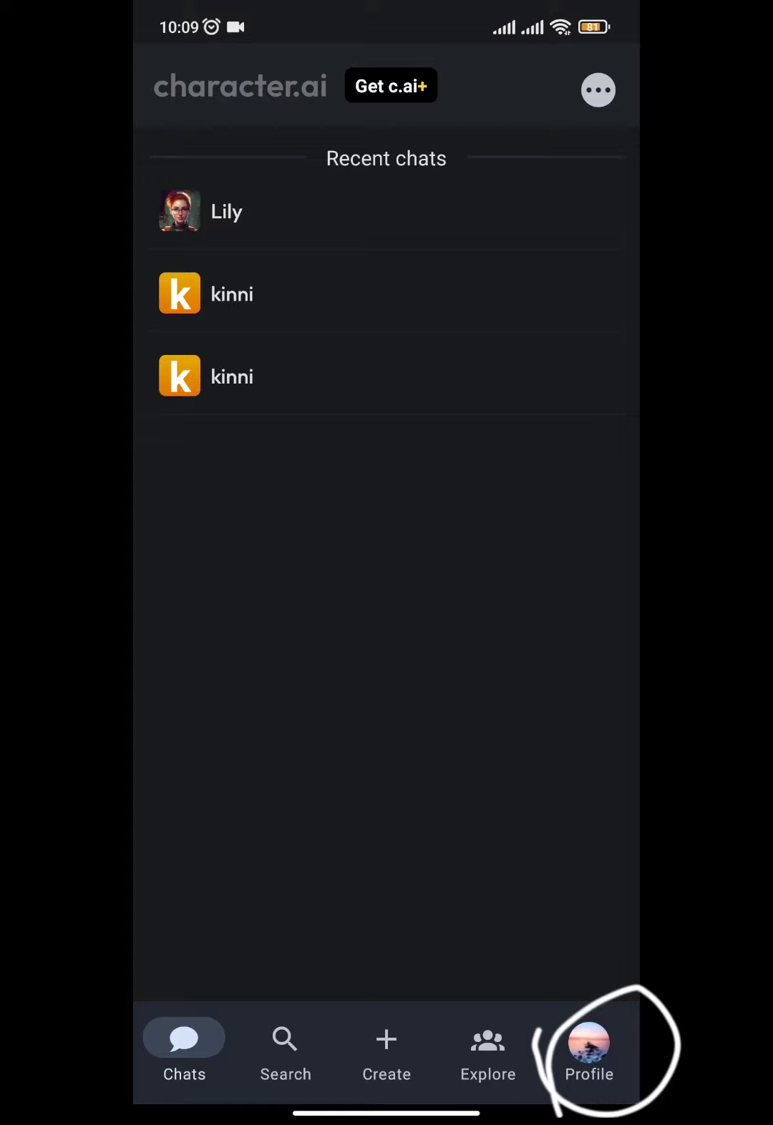
- Open account settings from Profile and pick a new profile photo from Gallery
left_click(589, 1042)
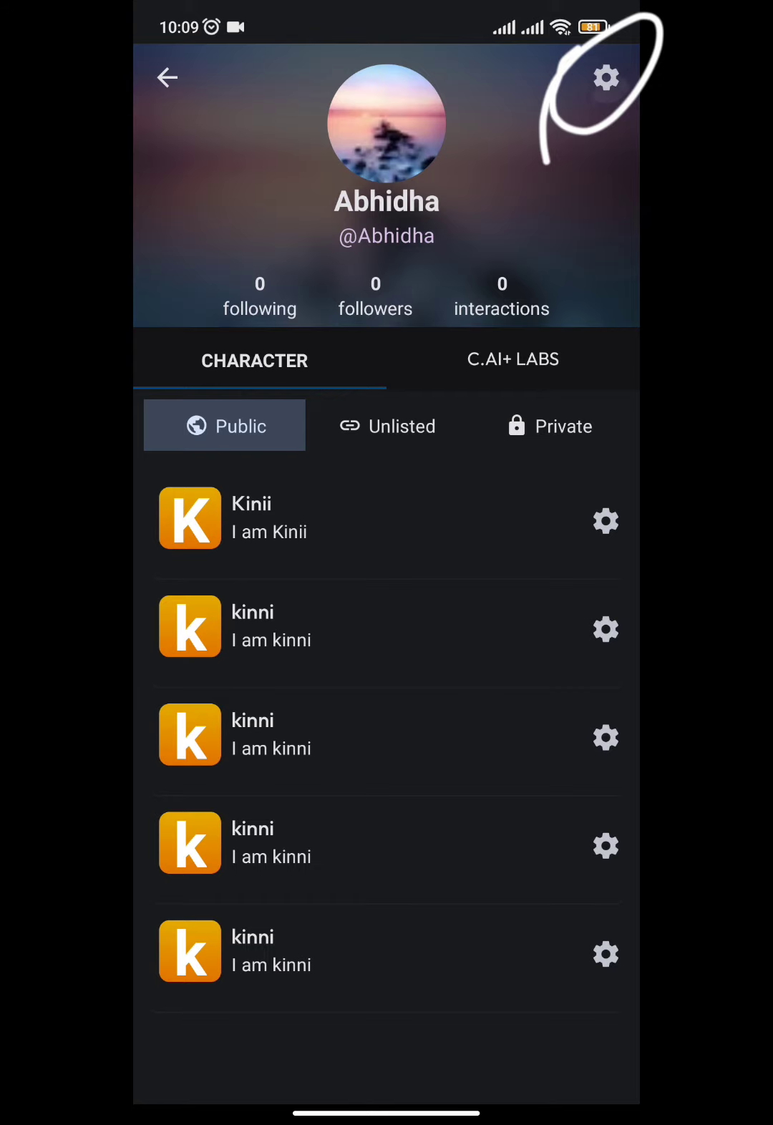
left_click(605, 77)
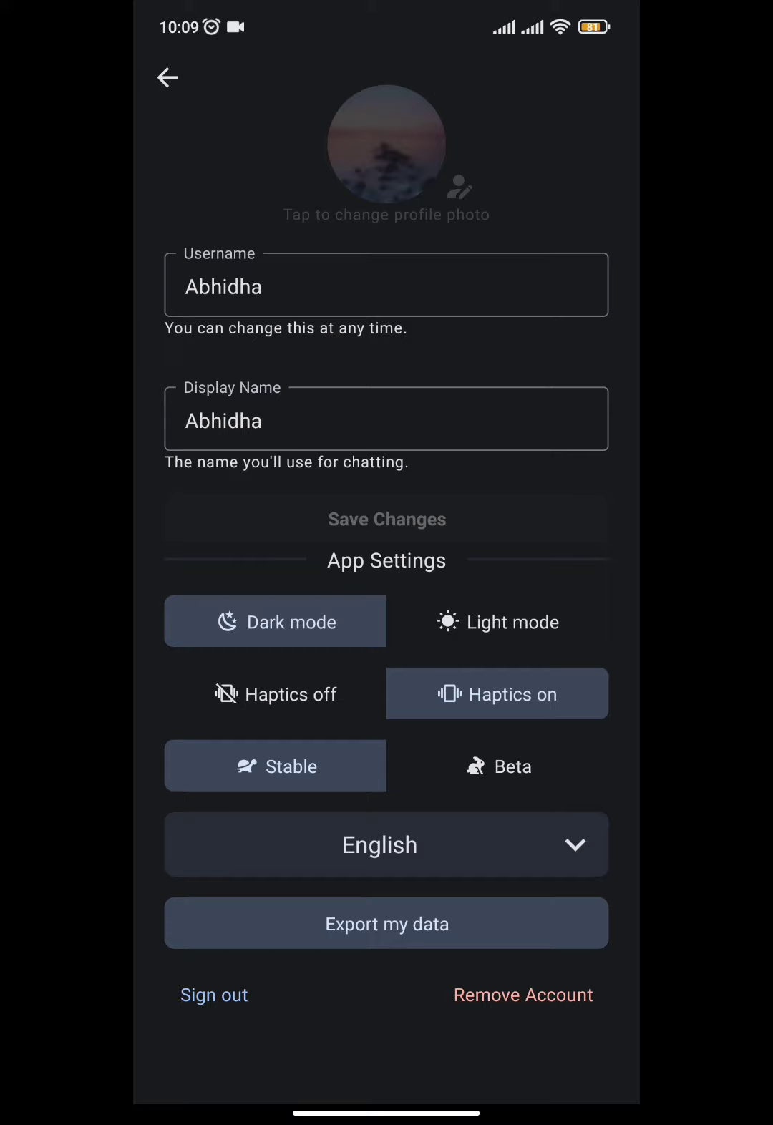
left_click(387, 143)
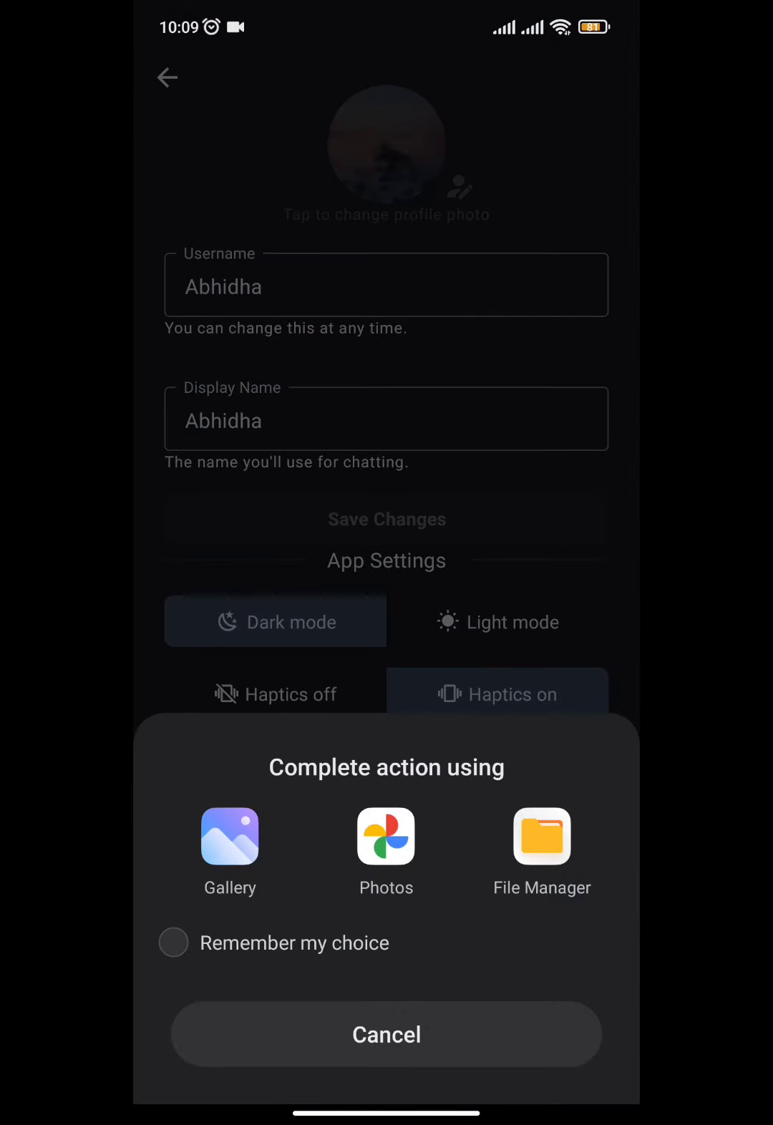
left_click(386, 837)
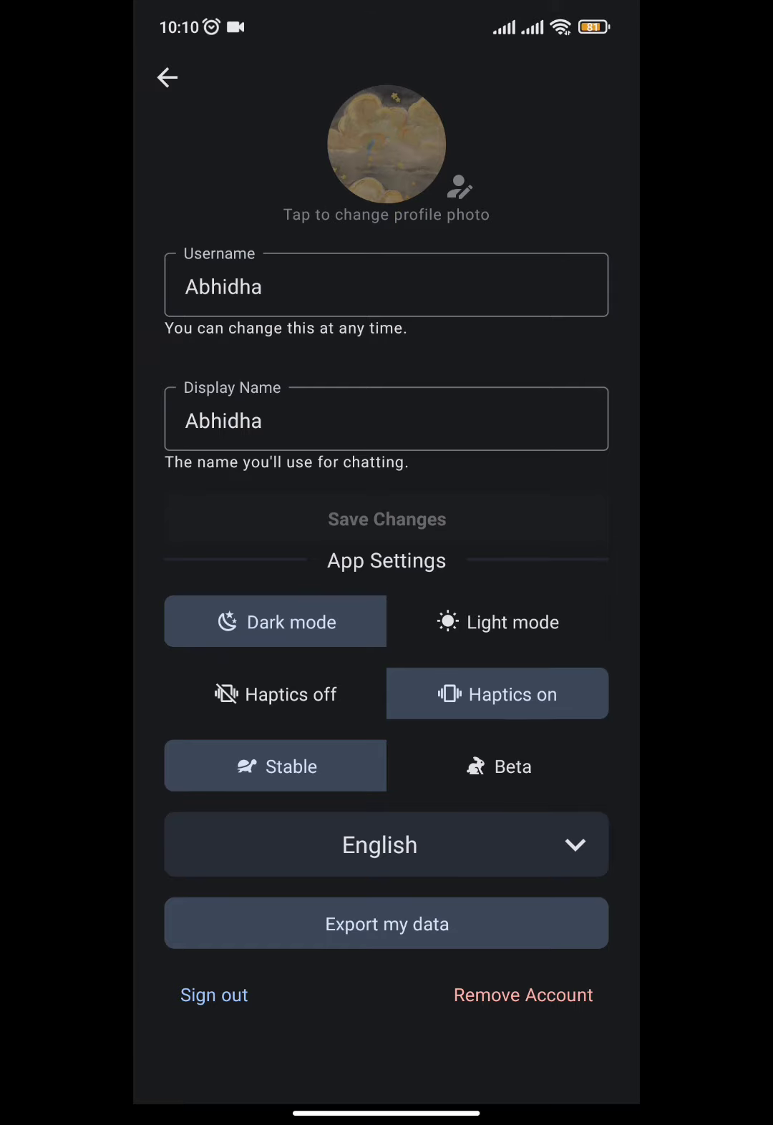
- Confirm the golden cloud photo, save changes, and view the CHARACTER tab
left_click(385, 143)
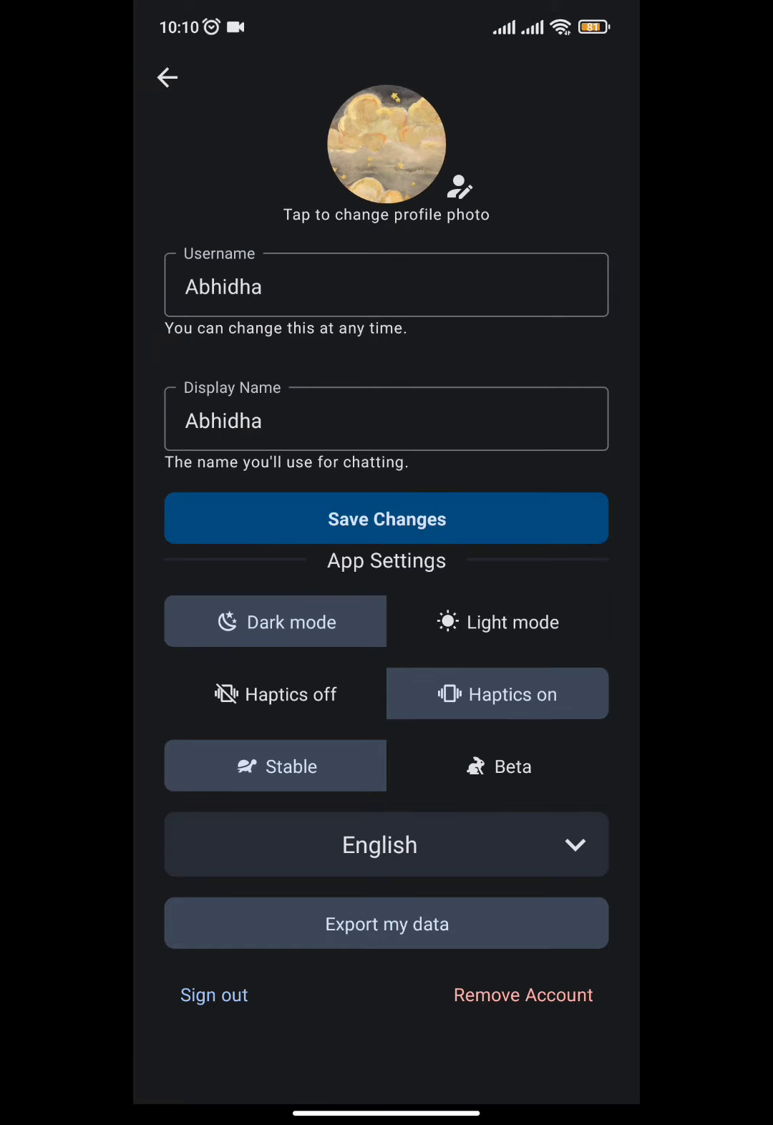
left_click(385, 519)
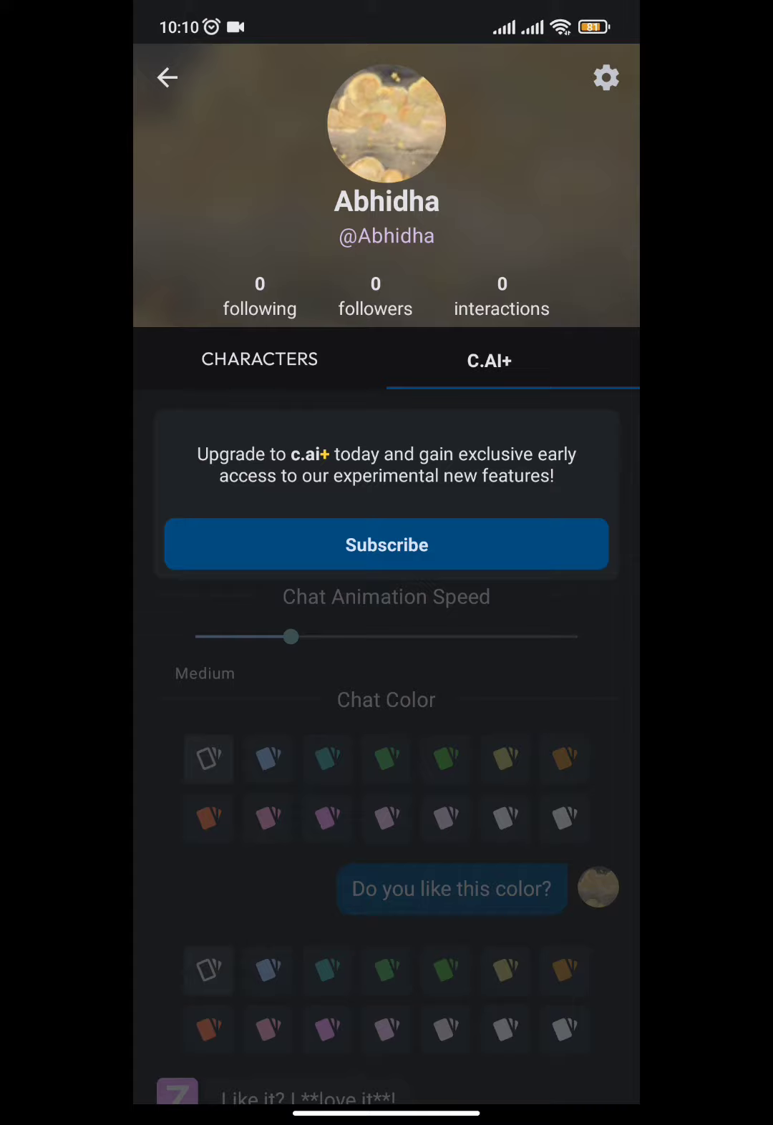
left_click(260, 359)
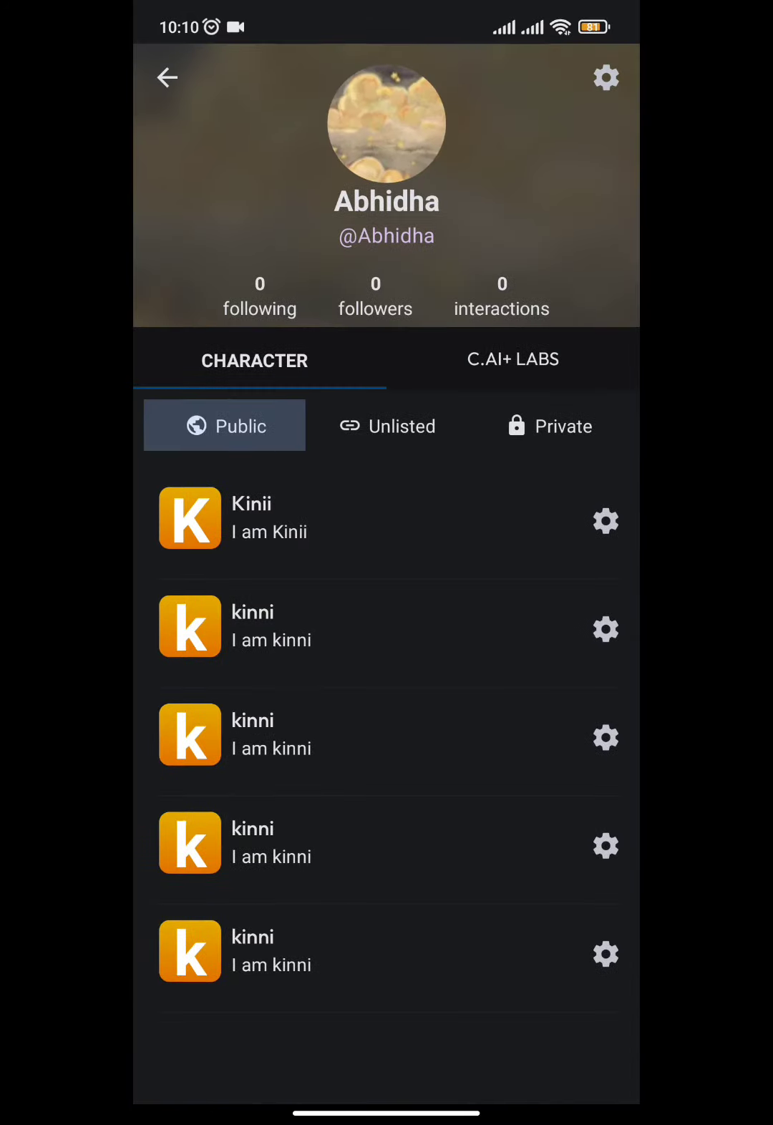